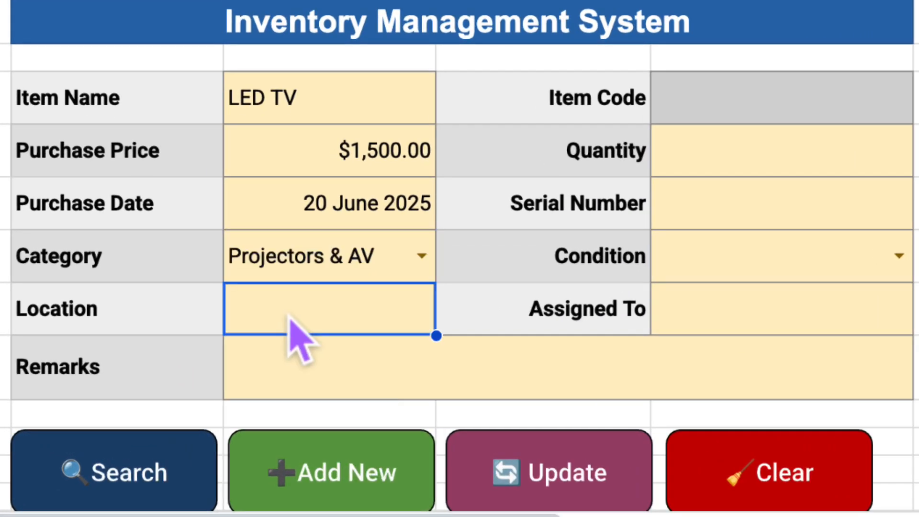
# Finish the LED TV entry and add it as a new asset with generated item code and serial
pyautogui.write('Manager 3A')
pyautogui.click(567, 366)
pyautogui.write('Samsung 55"')
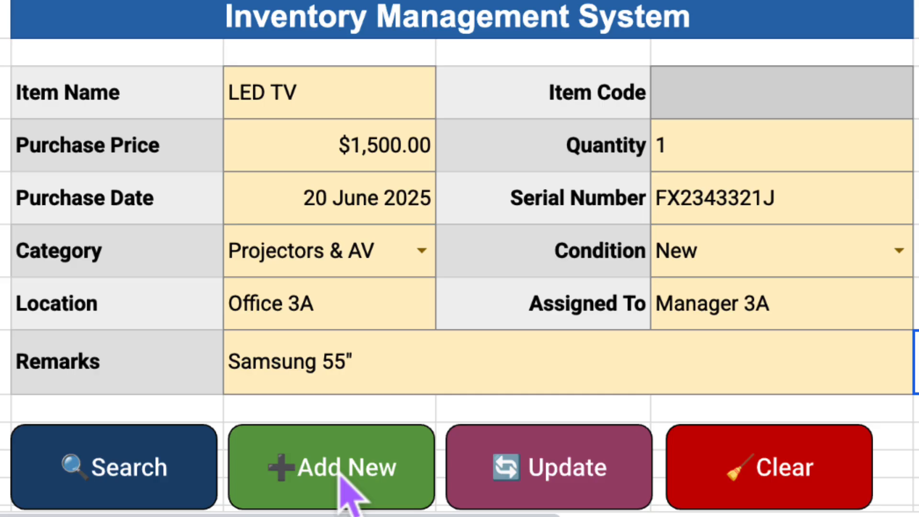
pyautogui.click(330, 466)
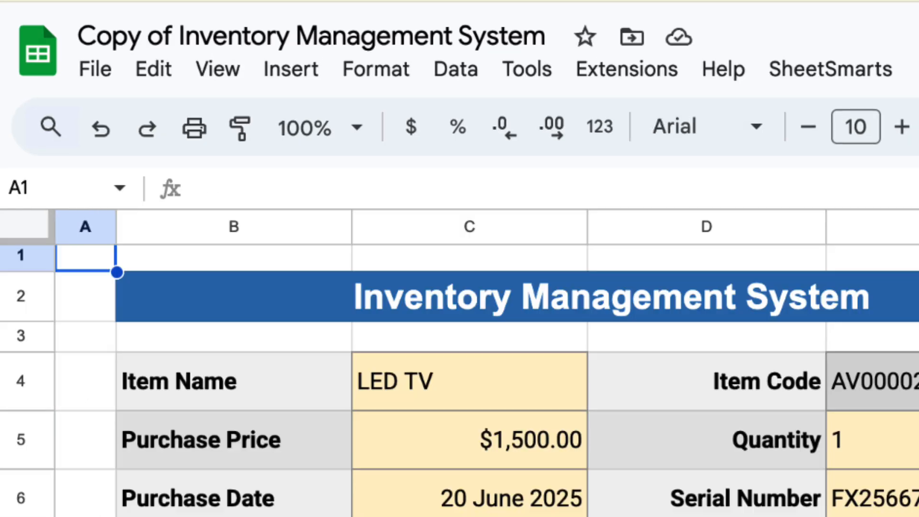
pyautogui.scroll(-3)
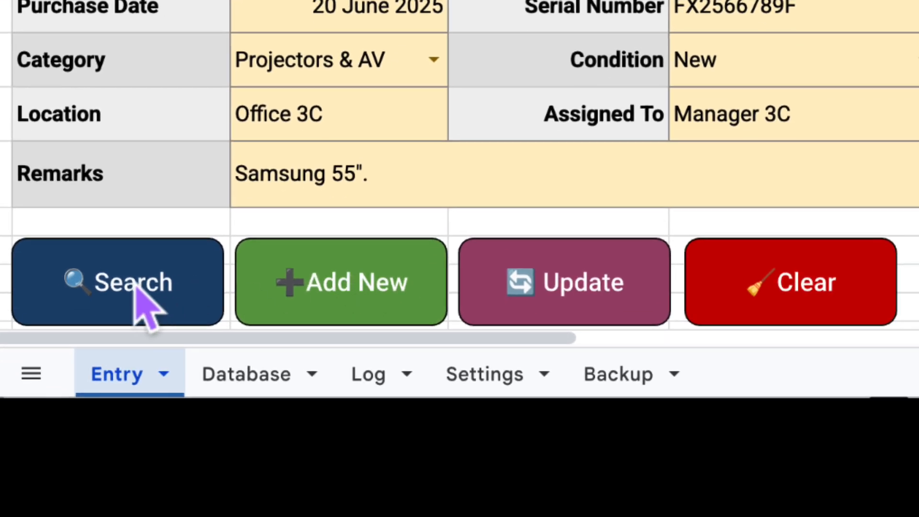
pyautogui.moveTo(773, 328)
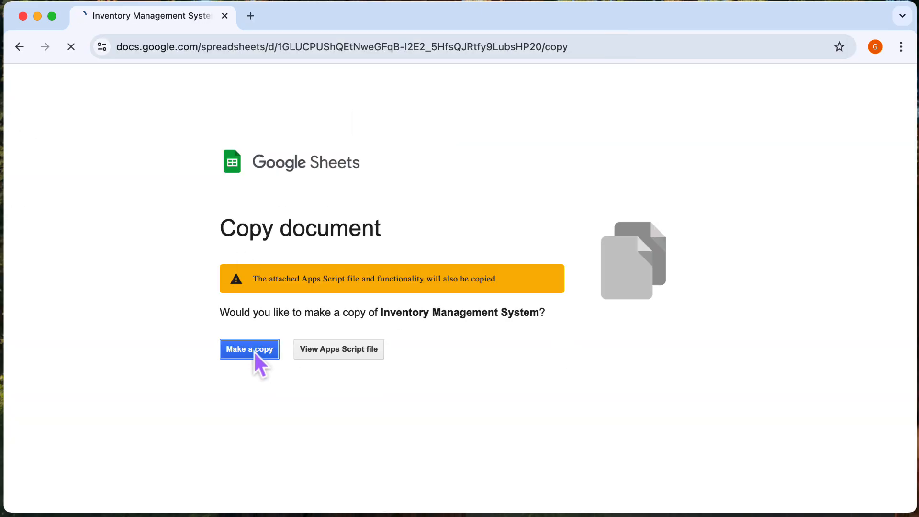
# Make a copy of the Inventory Management System and start a new entry on its blank form
pyautogui.click(249, 348)
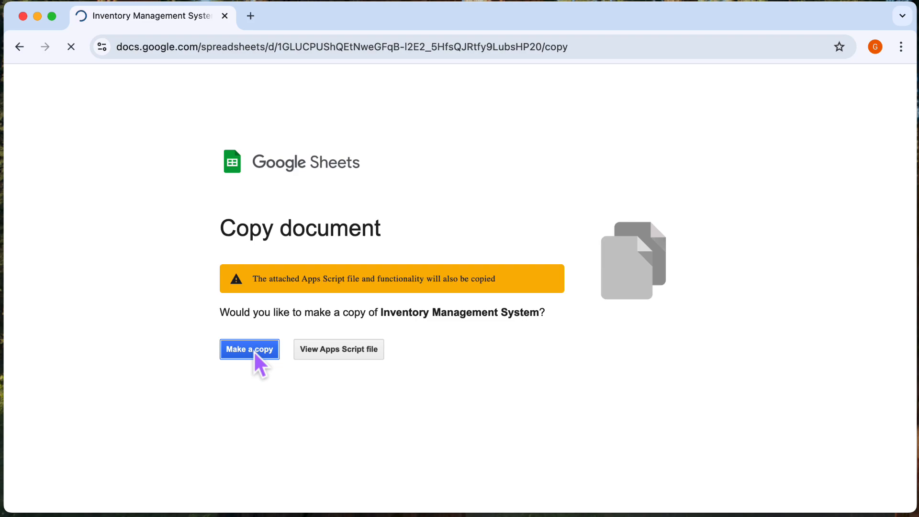
pyautogui.click(249, 349)
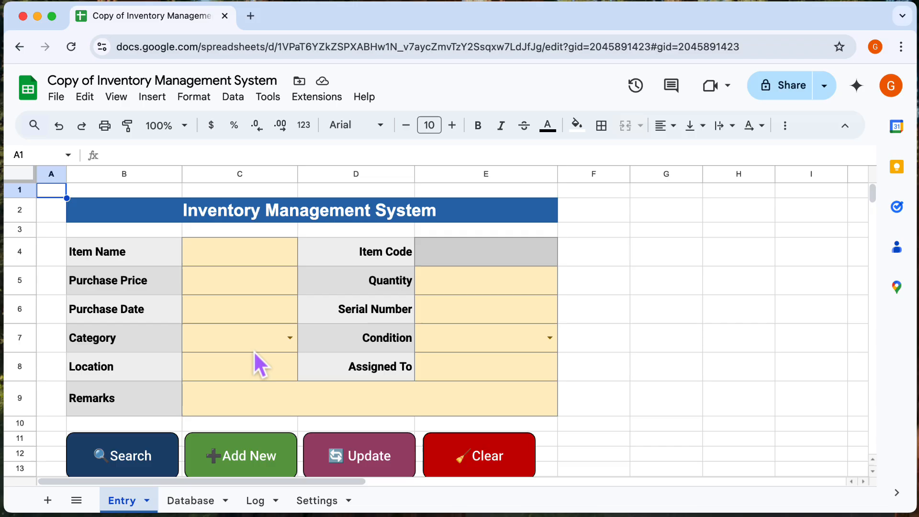
pyautogui.click(190, 499)
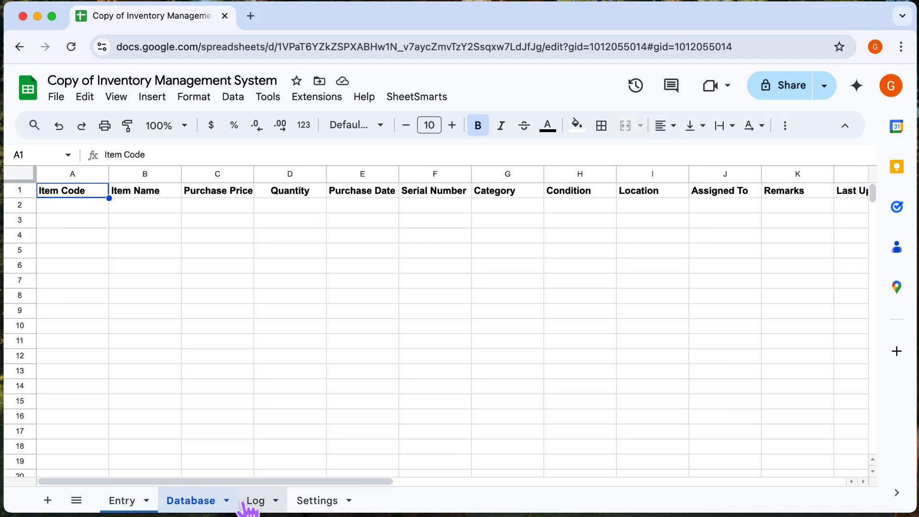
pyautogui.click(122, 500)
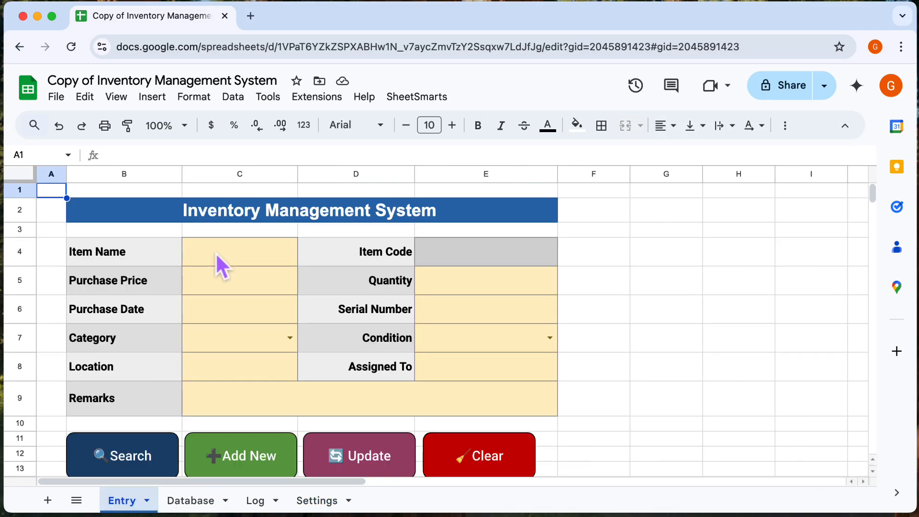
pyautogui.click(239, 252)
pyautogui.write('LED TV')
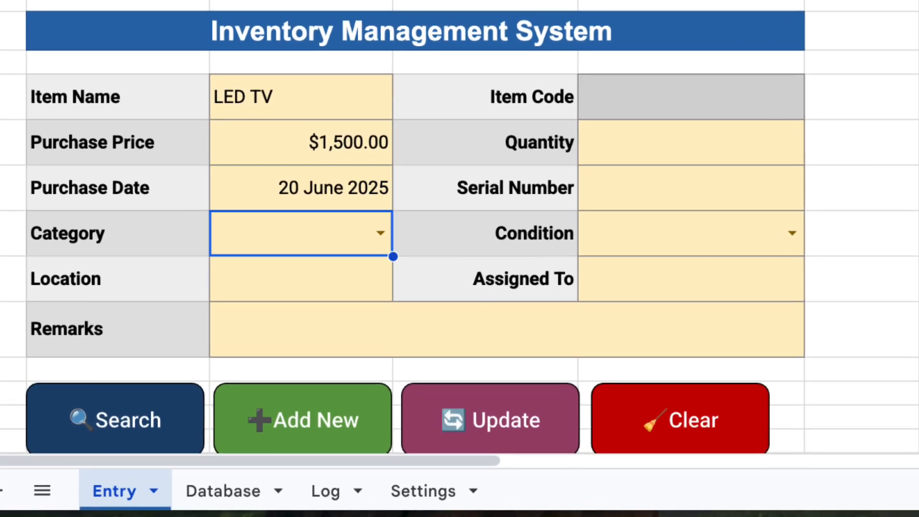
# Enter the LED TV details with Samsung 55" and submit them via Add New
pyautogui.write('1')
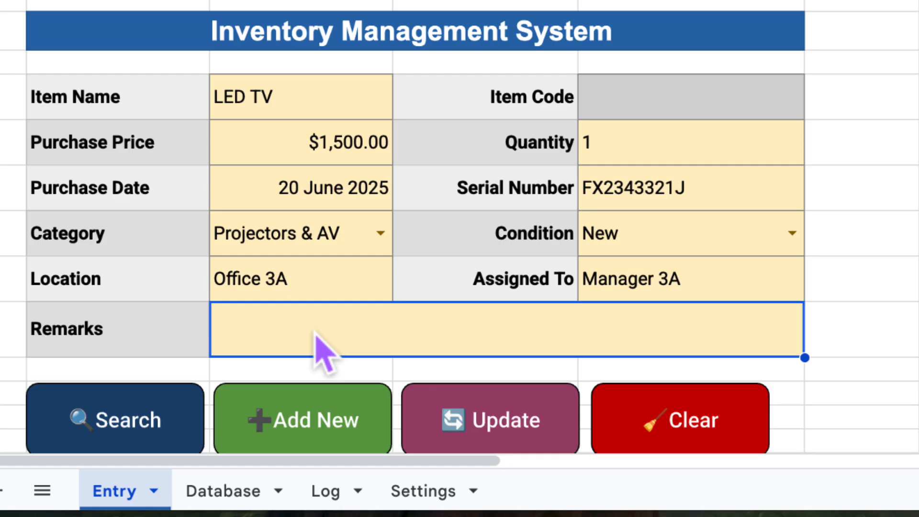
pyautogui.write('Samsung 55"')
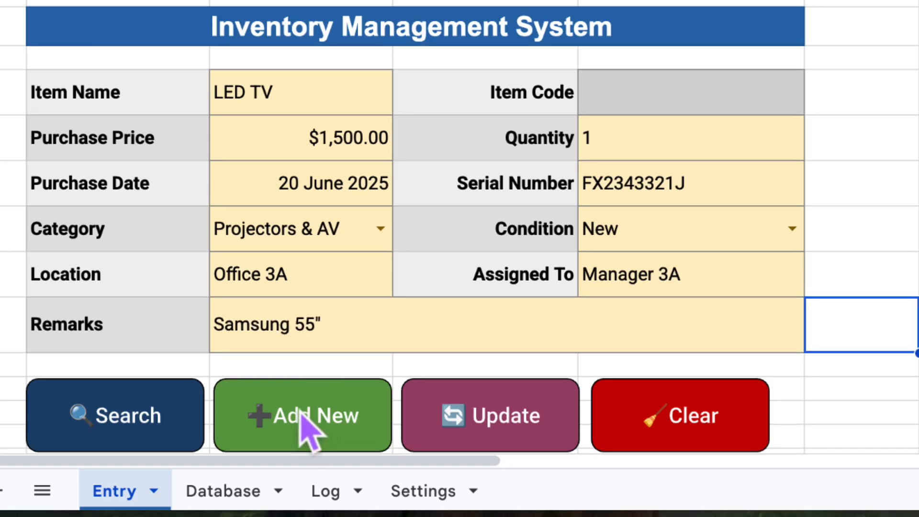
pyautogui.click(303, 415)
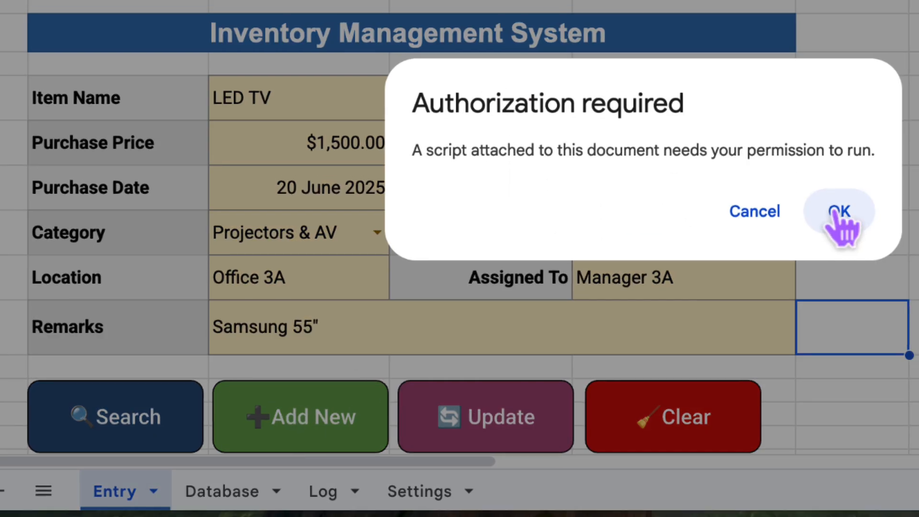
# Authorize the Inventory Management script for the Google account past the unverified-app warning
pyautogui.click(841, 210)
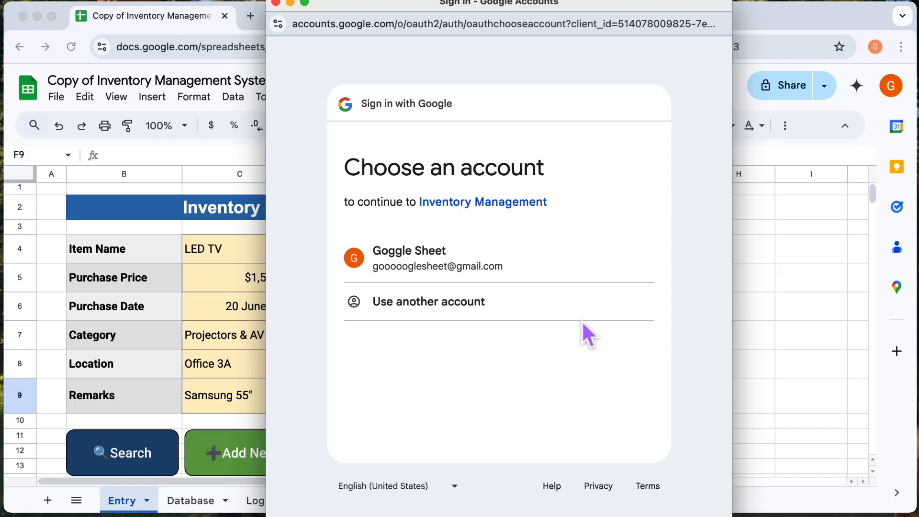
pyautogui.click(409, 257)
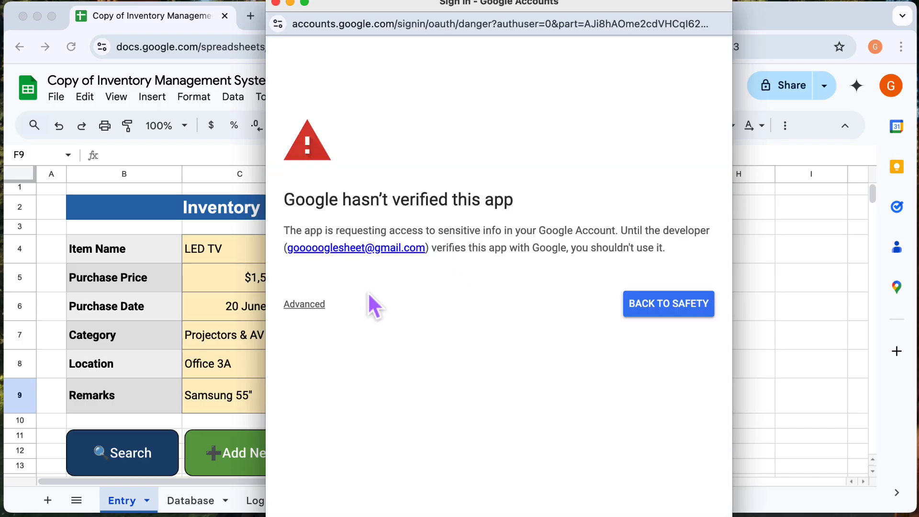
pyautogui.click(304, 304)
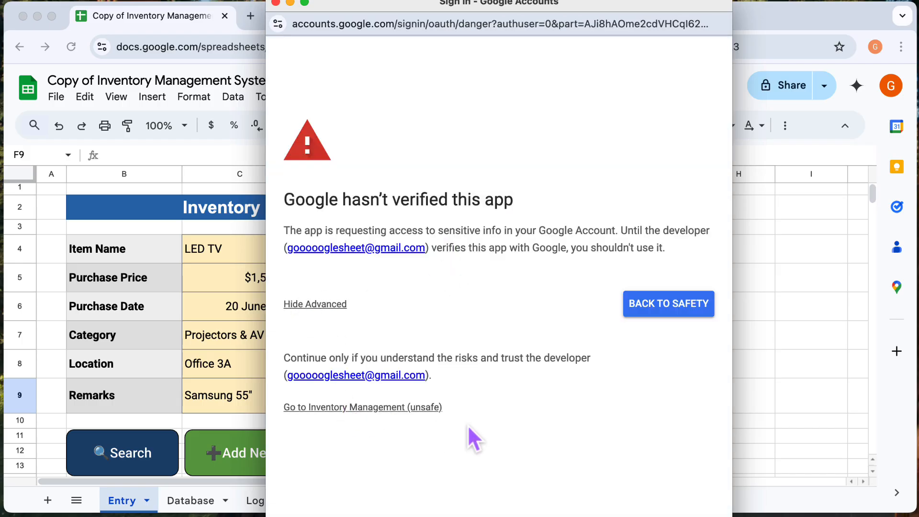
pyautogui.click(361, 407)
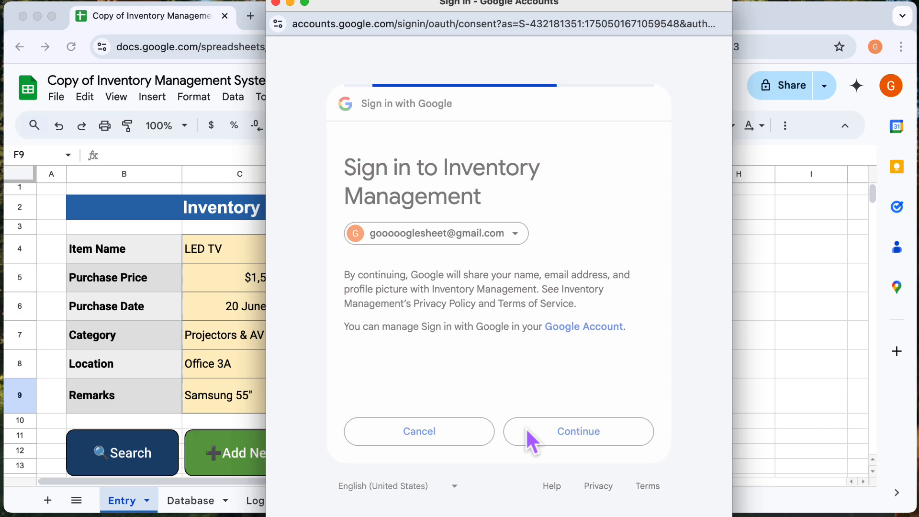
pyautogui.click(577, 432)
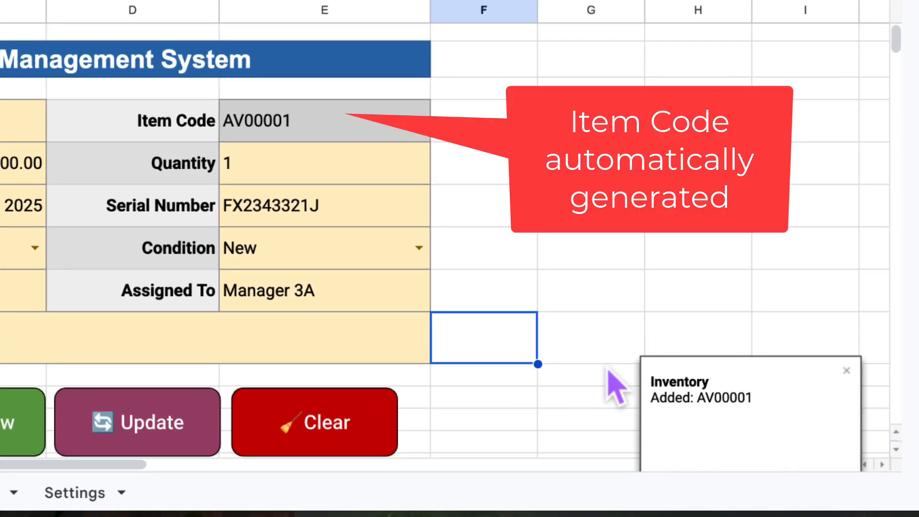
# Verify item code AV00001 in E4 and its records in the Database and Log sheets
pyautogui.click(323, 121)
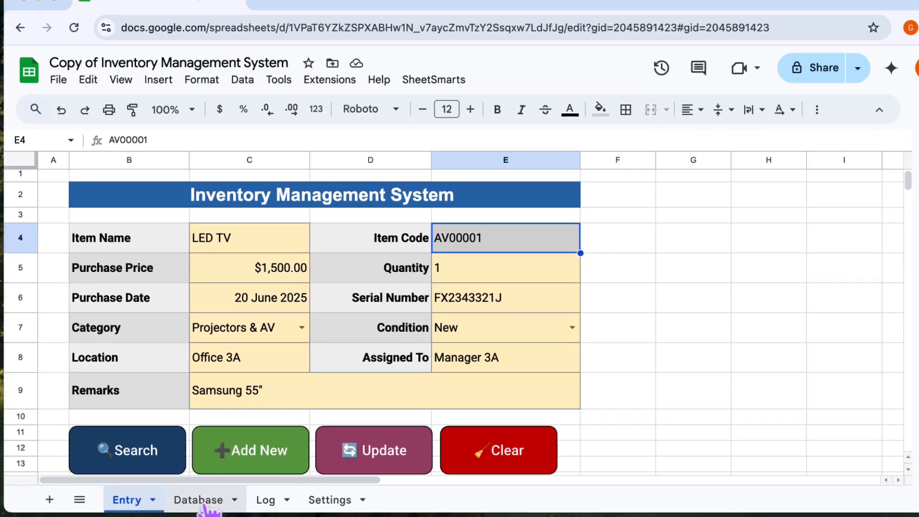
pyautogui.click(199, 500)
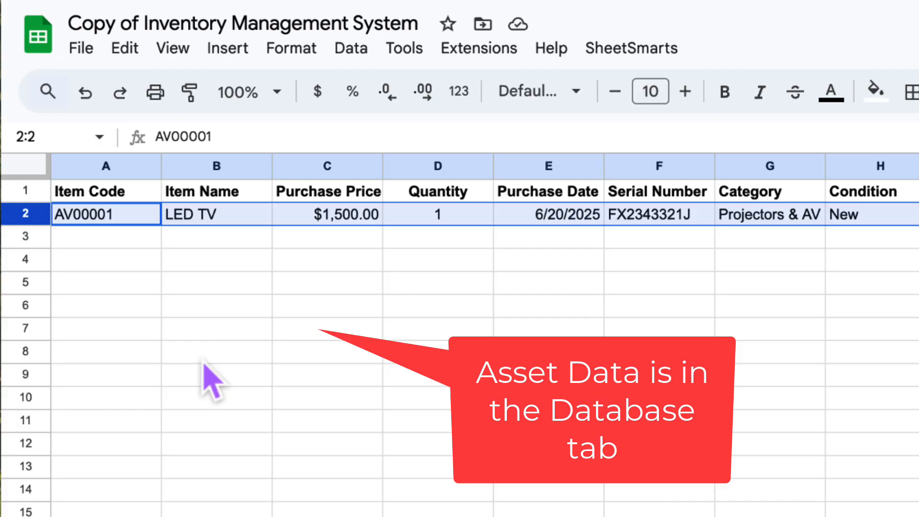
pyautogui.click(256, 485)
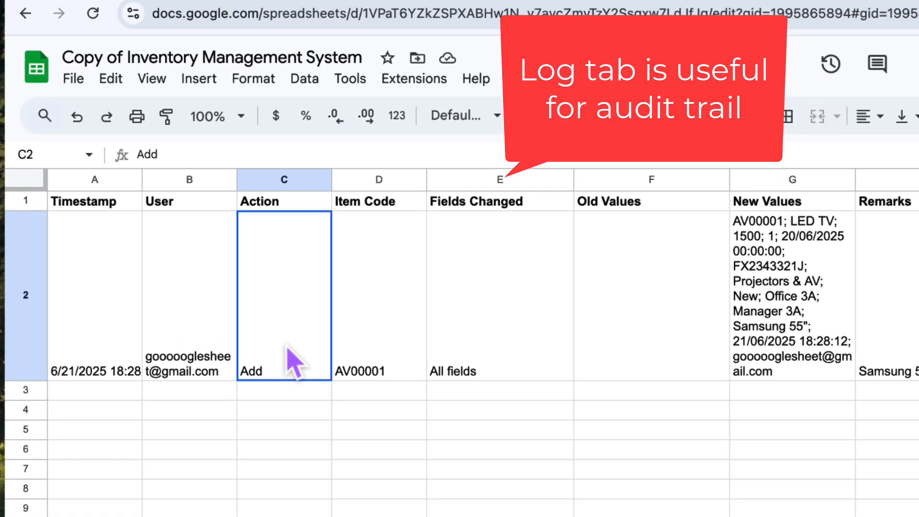
pyautogui.click(499, 295)
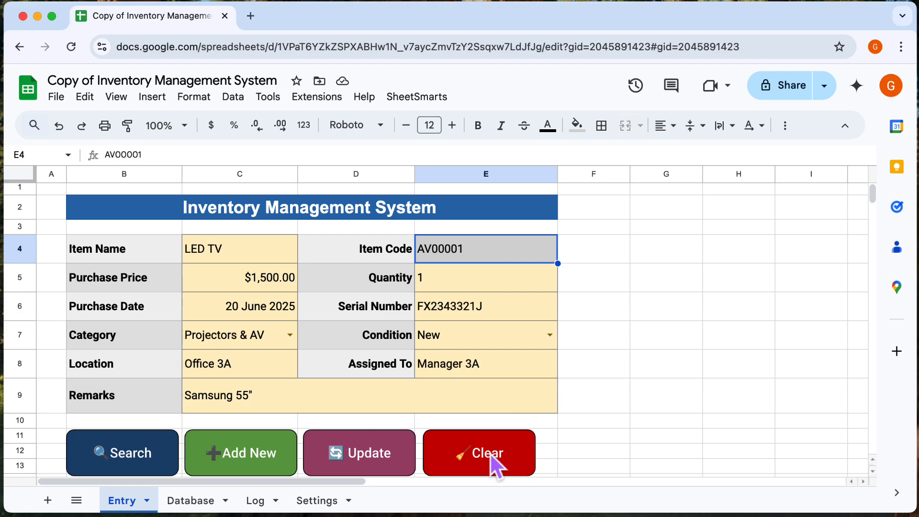
# Load AV00001 via a TV search, save it as new item AV00002 for Office 3B, then clear the form
pyautogui.click(479, 453)
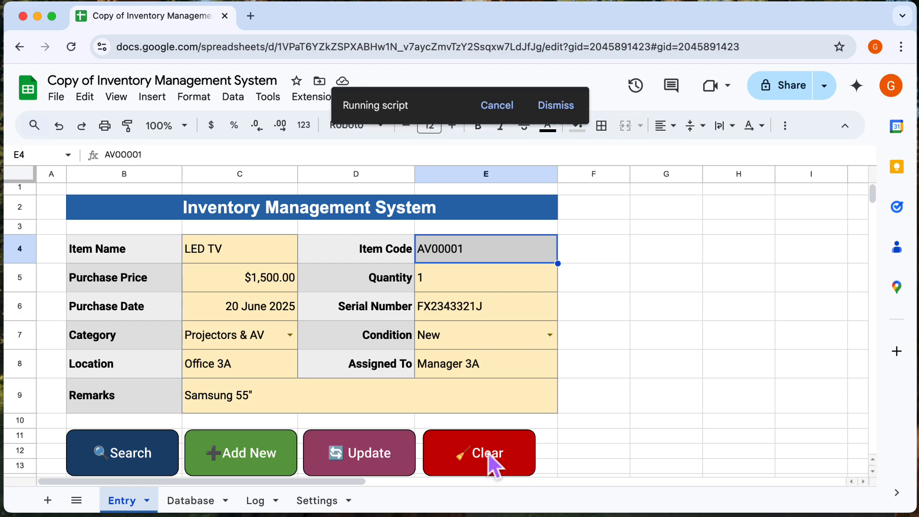
pyautogui.click(478, 452)
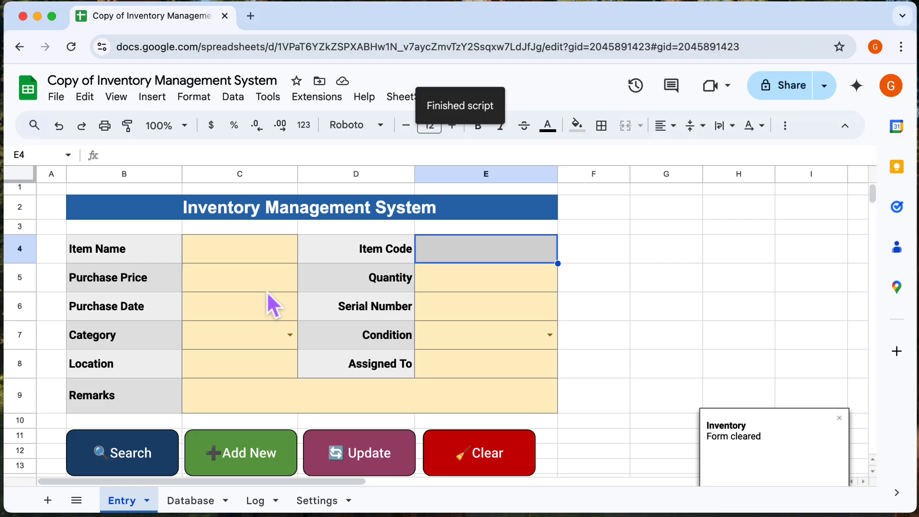
pyautogui.write('TV')
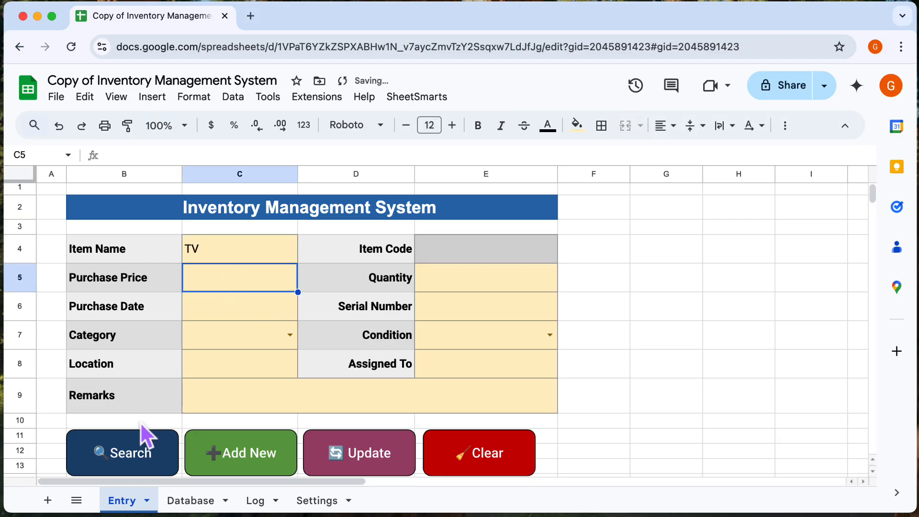
pyautogui.click(122, 452)
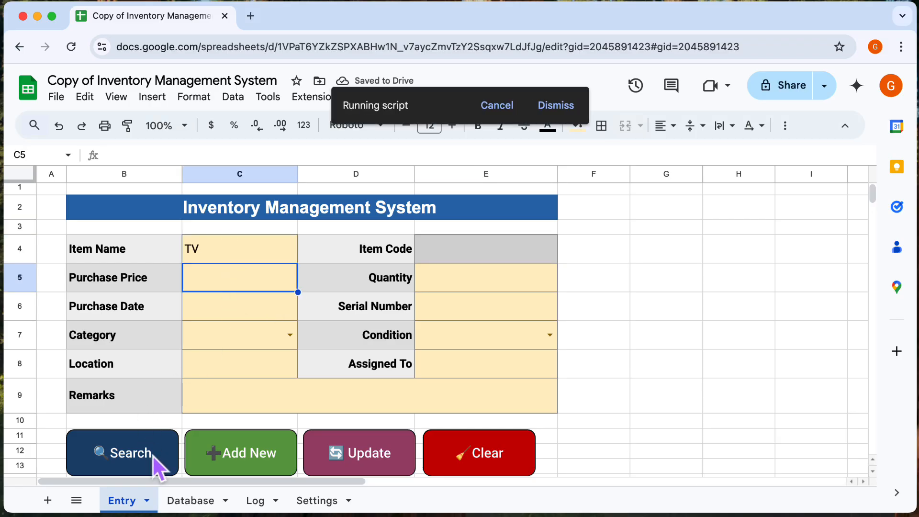
pyautogui.click(122, 452)
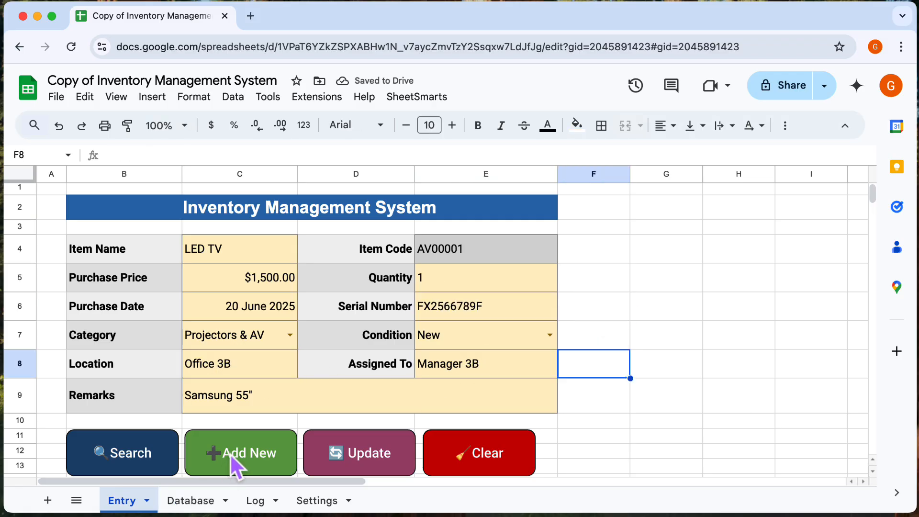
pyautogui.click(239, 453)
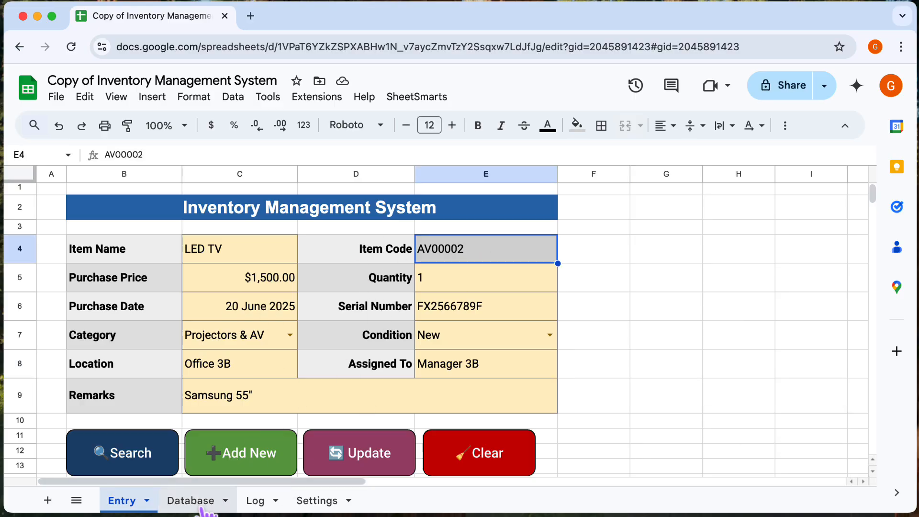
pyautogui.click(190, 499)
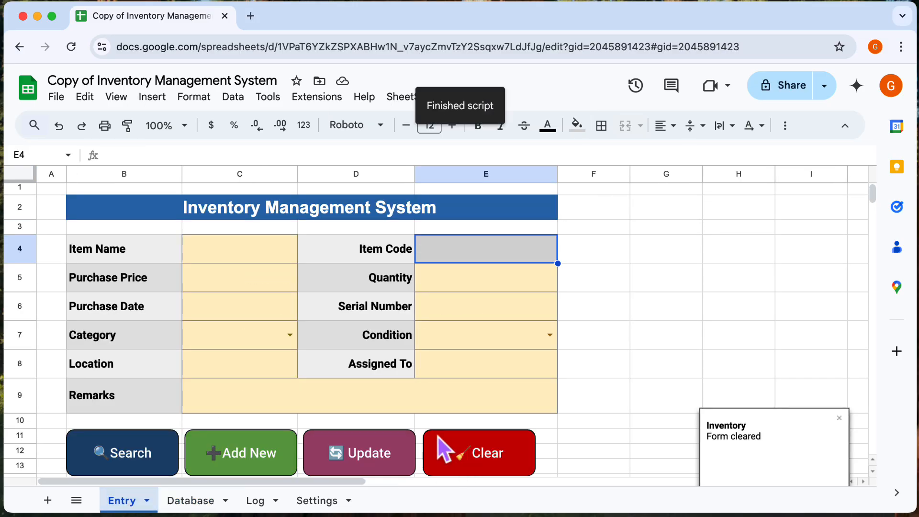
# Add the Coffee Table assigned to Manager Tim as FUR00001 and review the Settings category codes
pyautogui.write('Manager Ti')
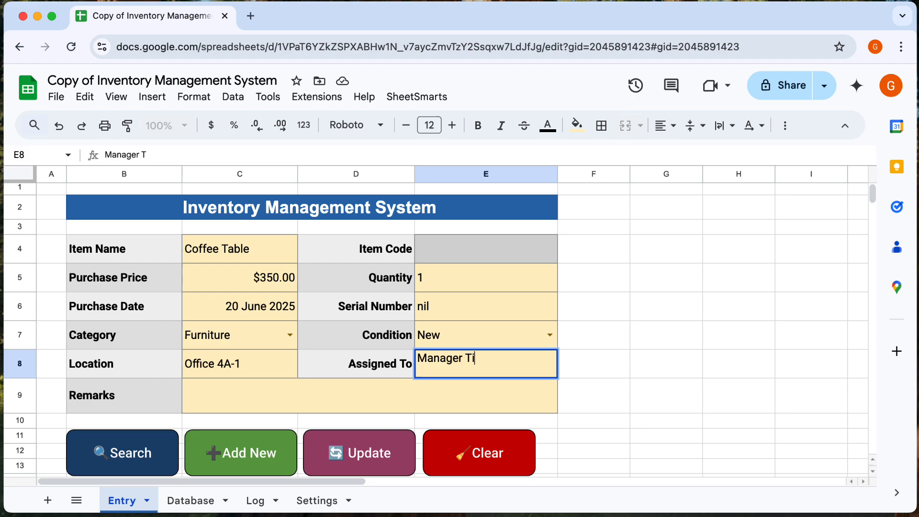
pyautogui.click(240, 453)
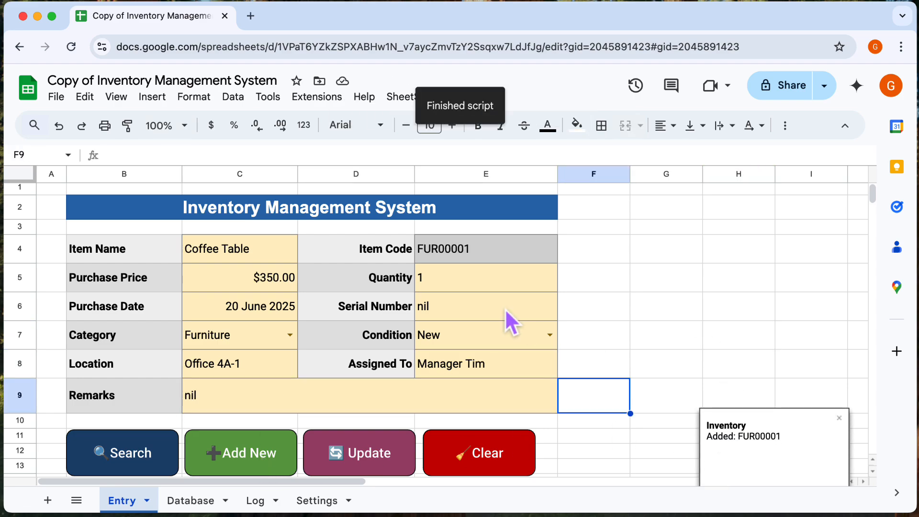
pyautogui.click(485, 249)
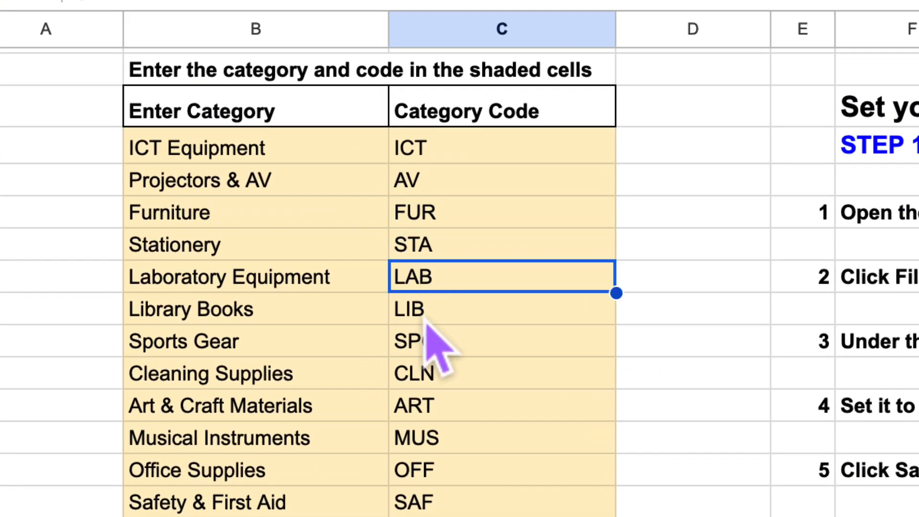
pyautogui.click(501, 309)
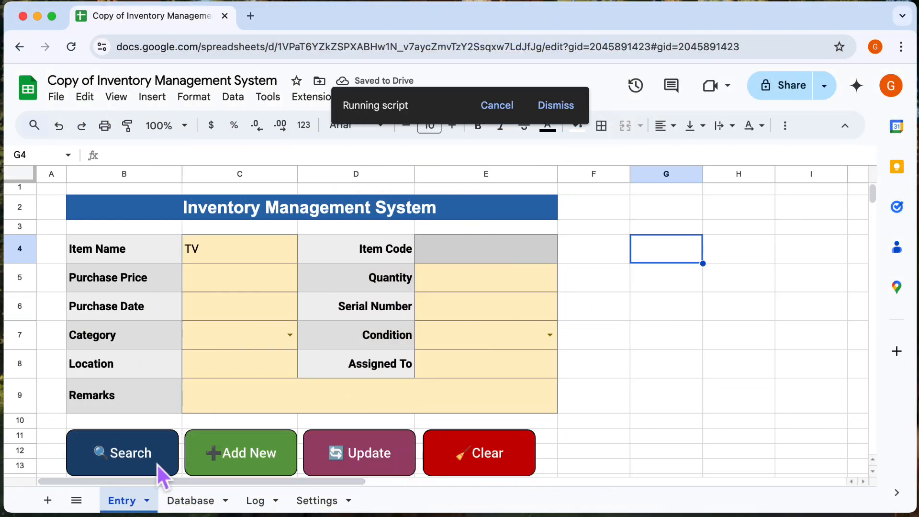
# Load AV00002, update it to Office 3C under Manager 3C, and check the Log entry
pyautogui.click(122, 453)
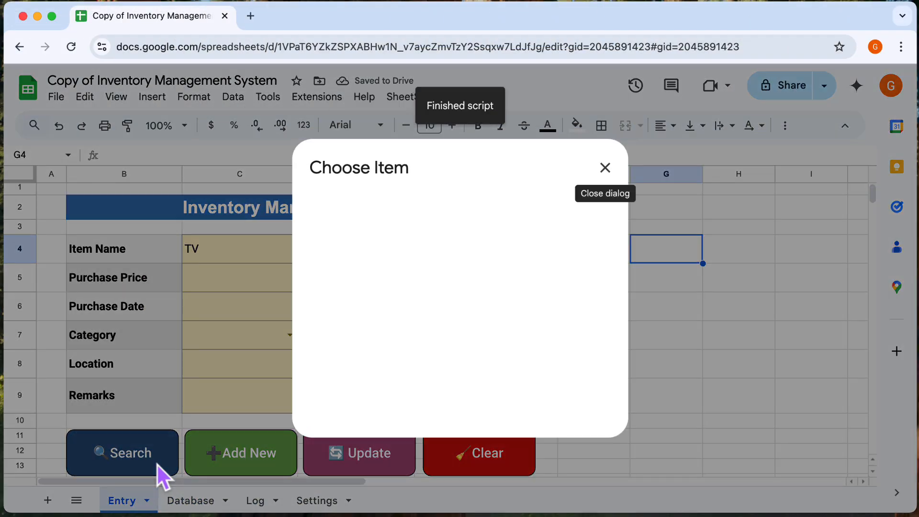
pyautogui.click(122, 452)
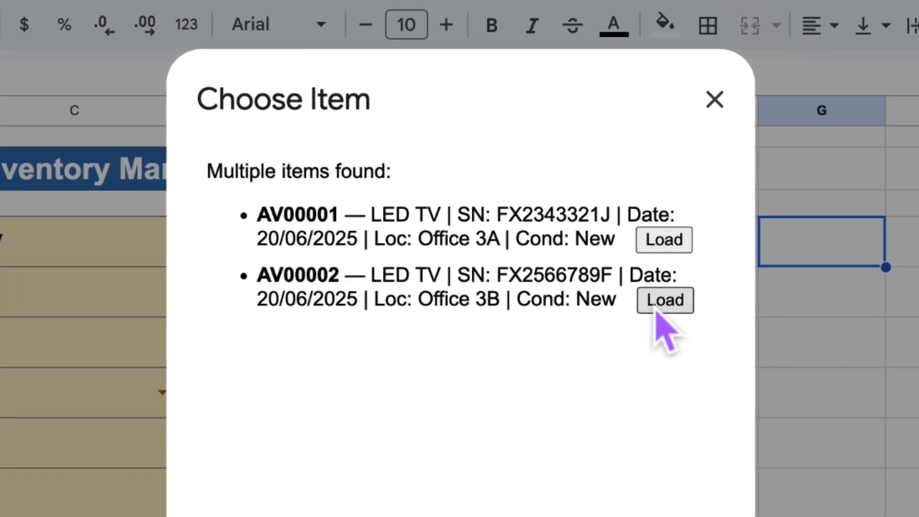
pyautogui.click(664, 299)
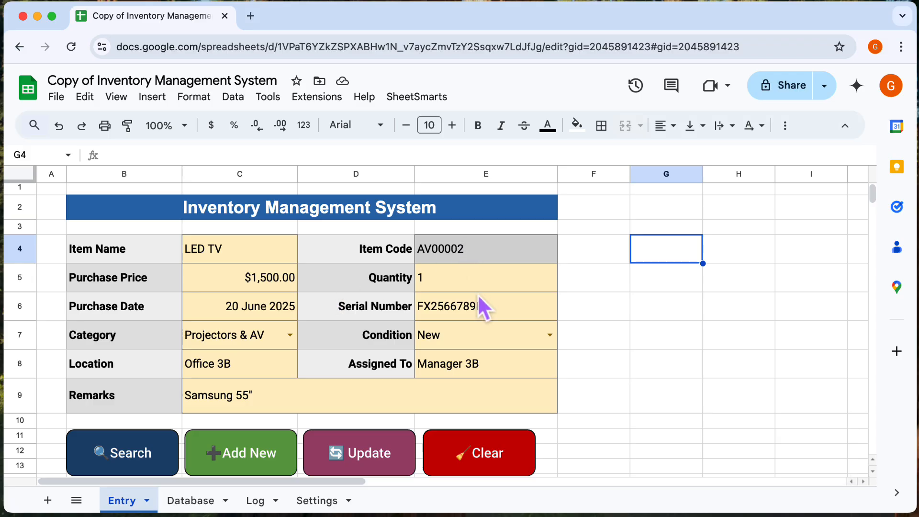
pyautogui.click(359, 452)
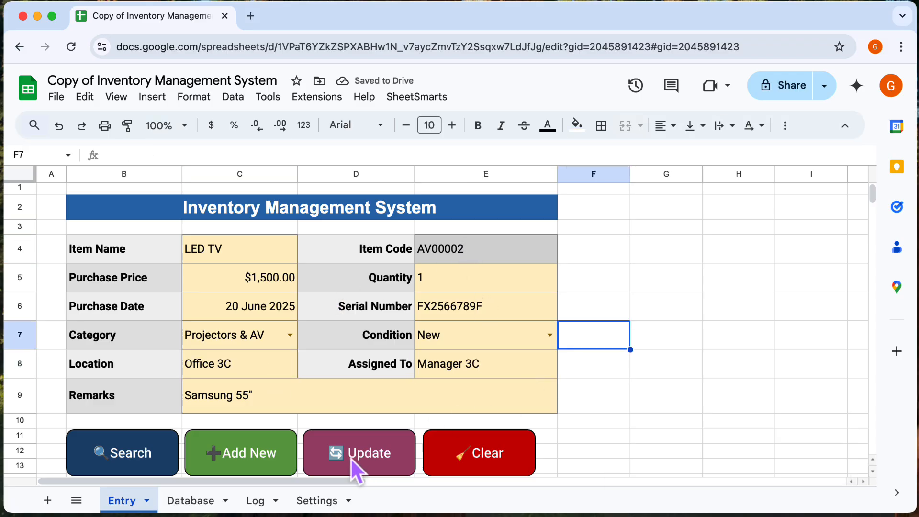
pyautogui.click(359, 452)
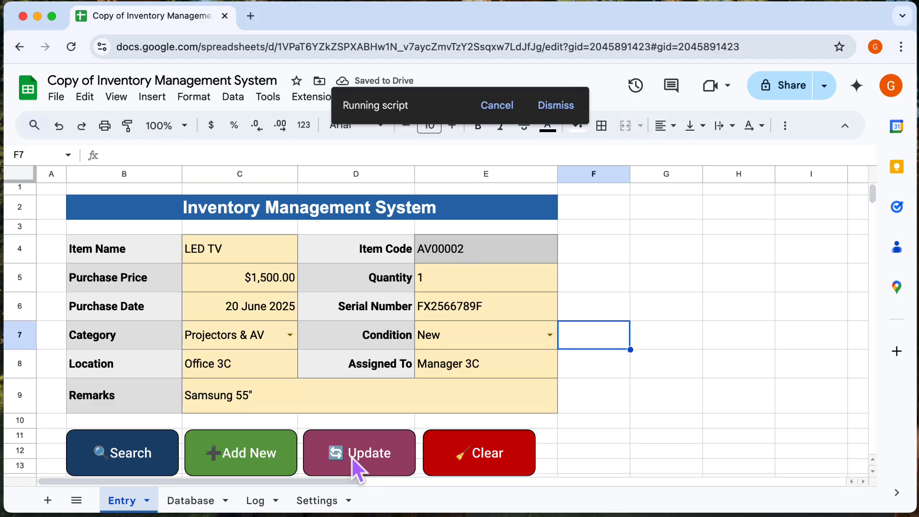
pyautogui.click(359, 452)
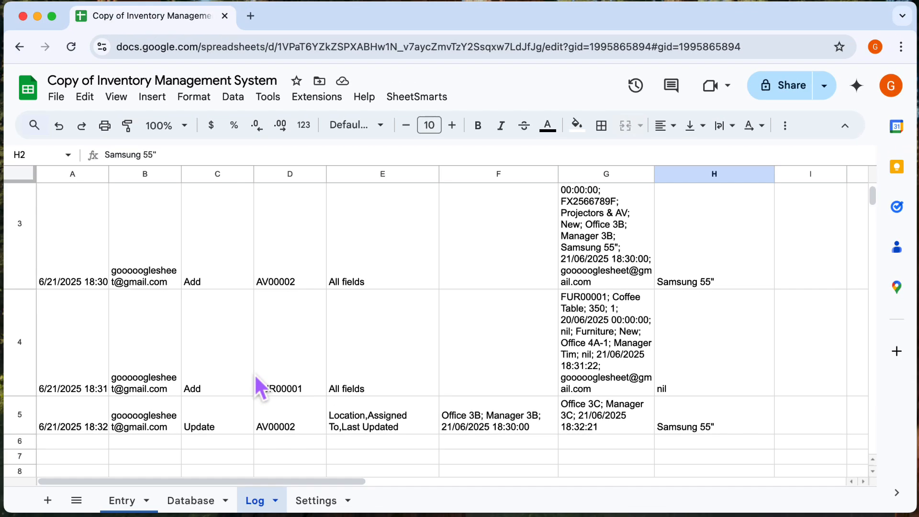
# Set backup frequency to Hourly with the Database Backup folder URL, run the backup and open the new file
pyautogui.click(386, 504)
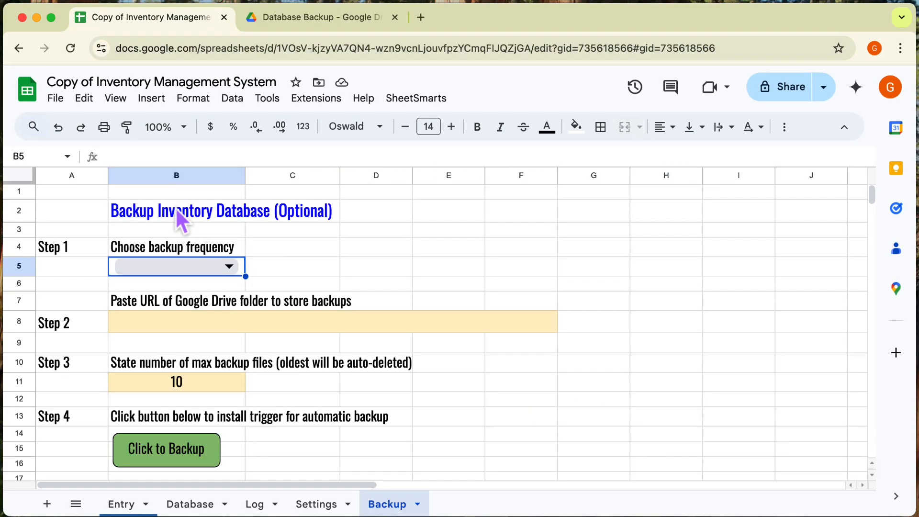
pyautogui.moveTo(168, 276)
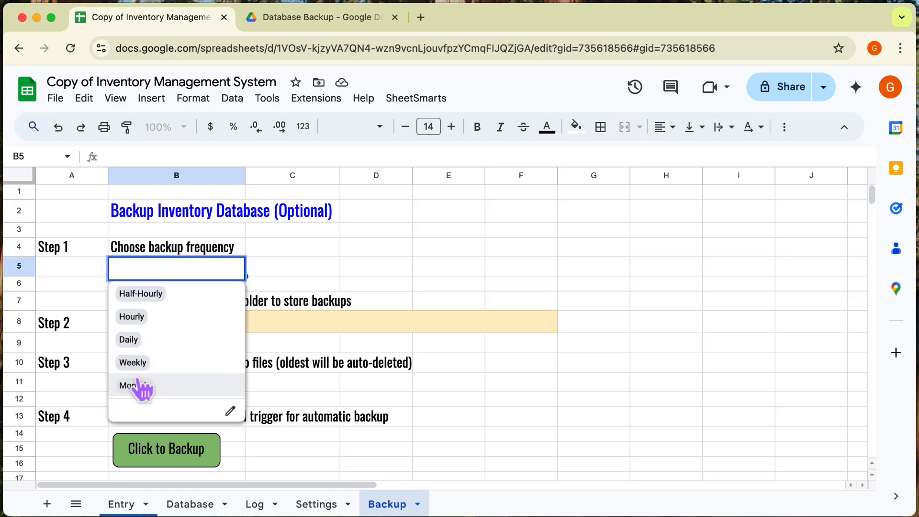
pyautogui.click(131, 317)
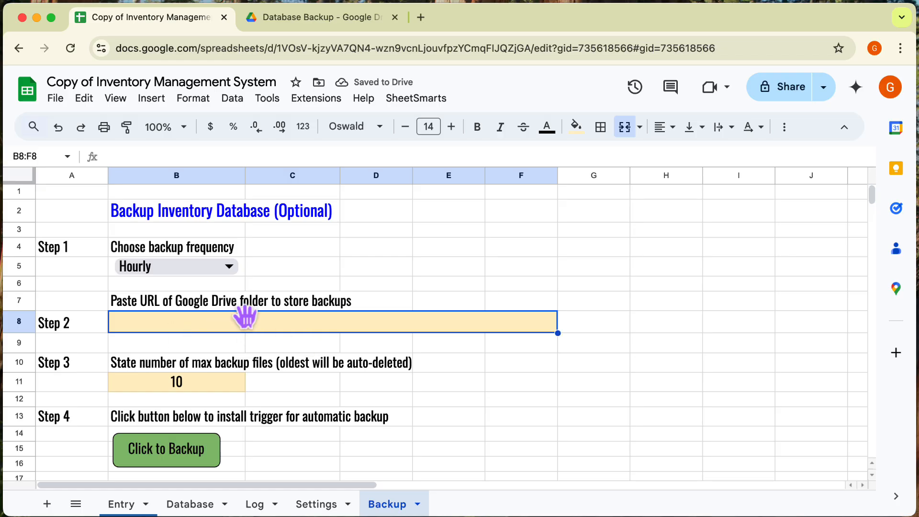
pyautogui.click(317, 17)
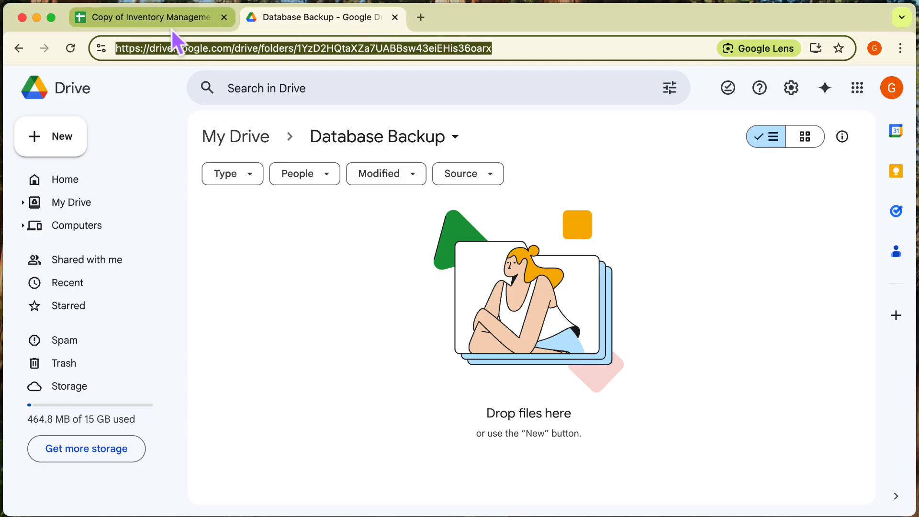
pyautogui.click(151, 17)
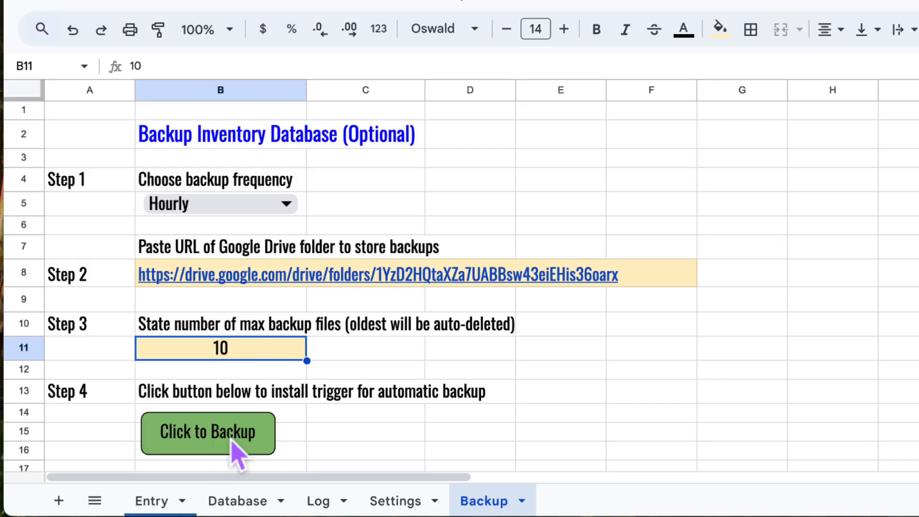
pyautogui.click(208, 433)
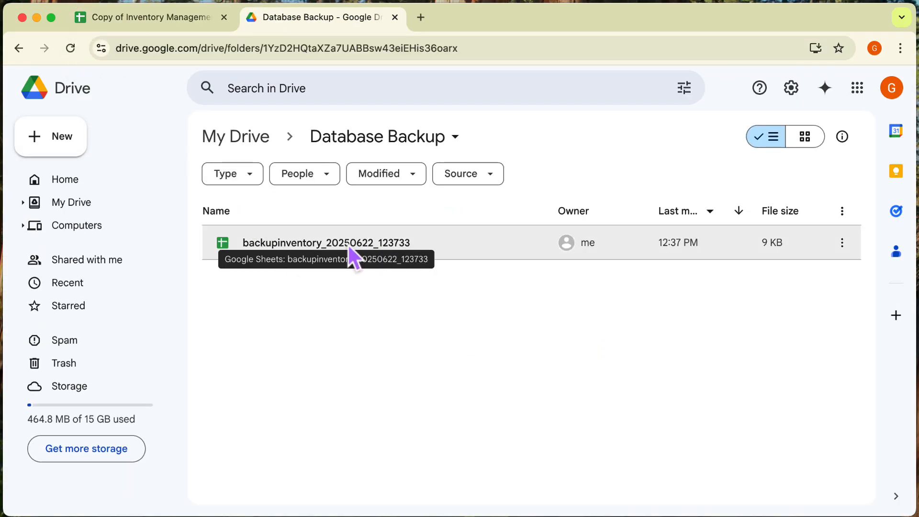
pyautogui.doubleClick(325, 242)
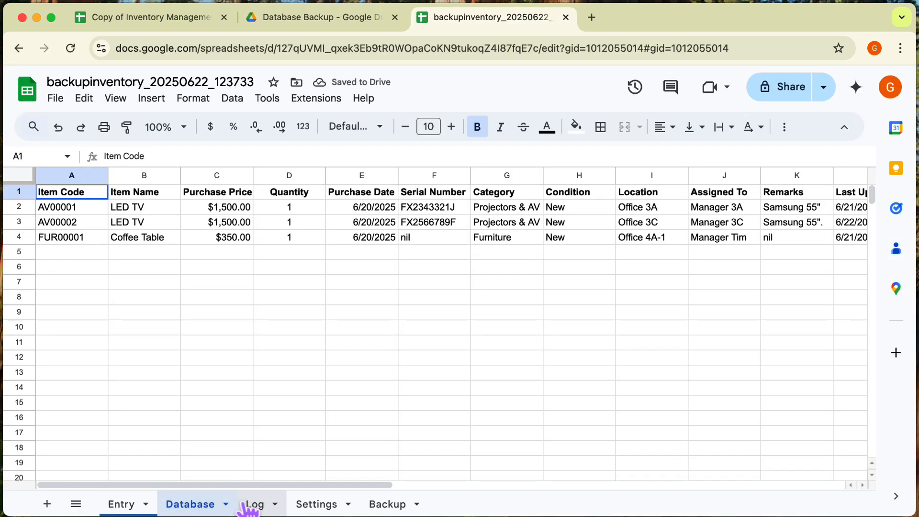
# Review the backup copy's Settings and Backup sheets to confirm they were copied
pyautogui.click(315, 504)
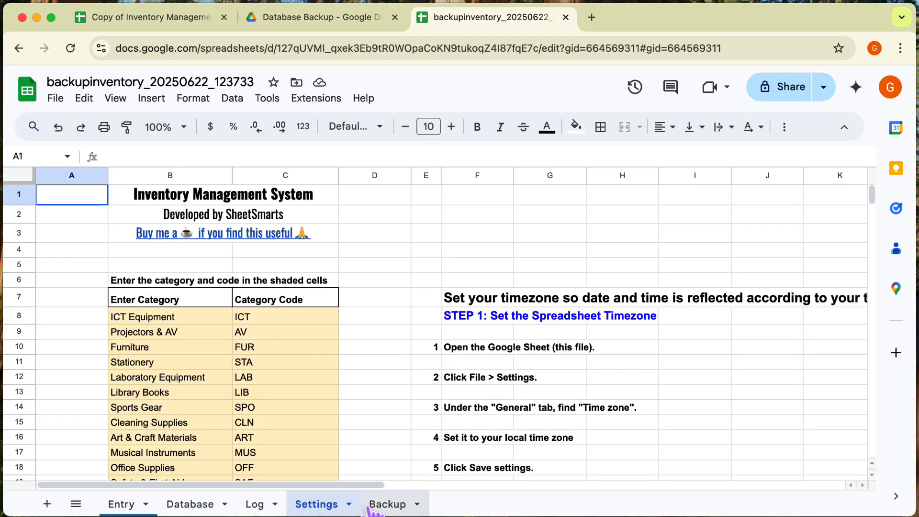
pyautogui.click(386, 504)
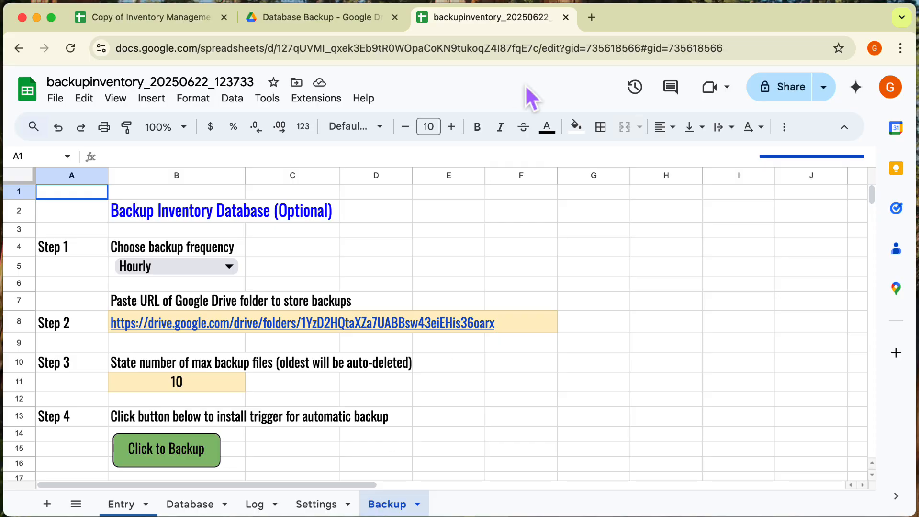